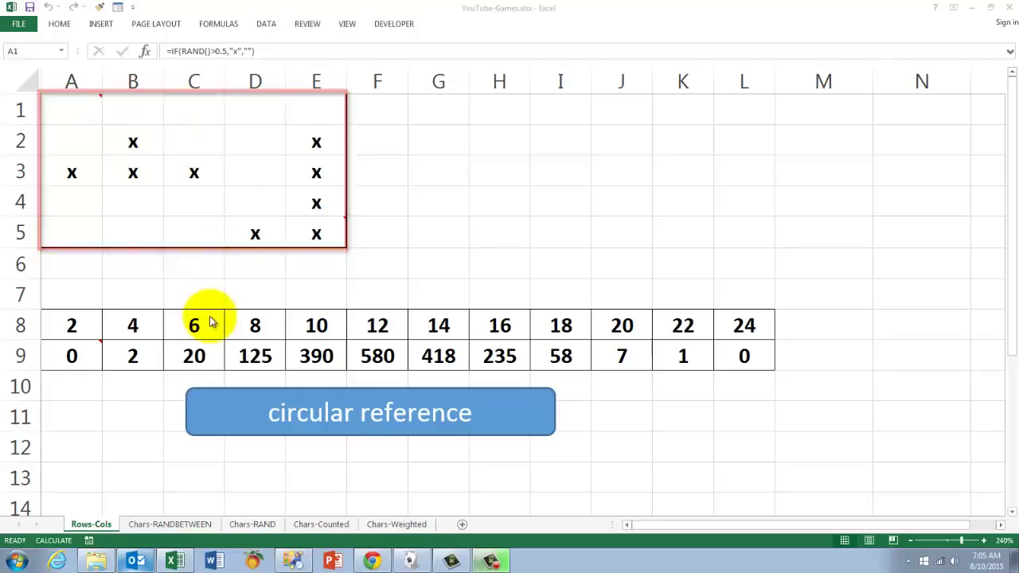
# Enable iterative calculation in Excel Options and set the maximum iterations for the circular tally.
pyautogui.click(72, 112)
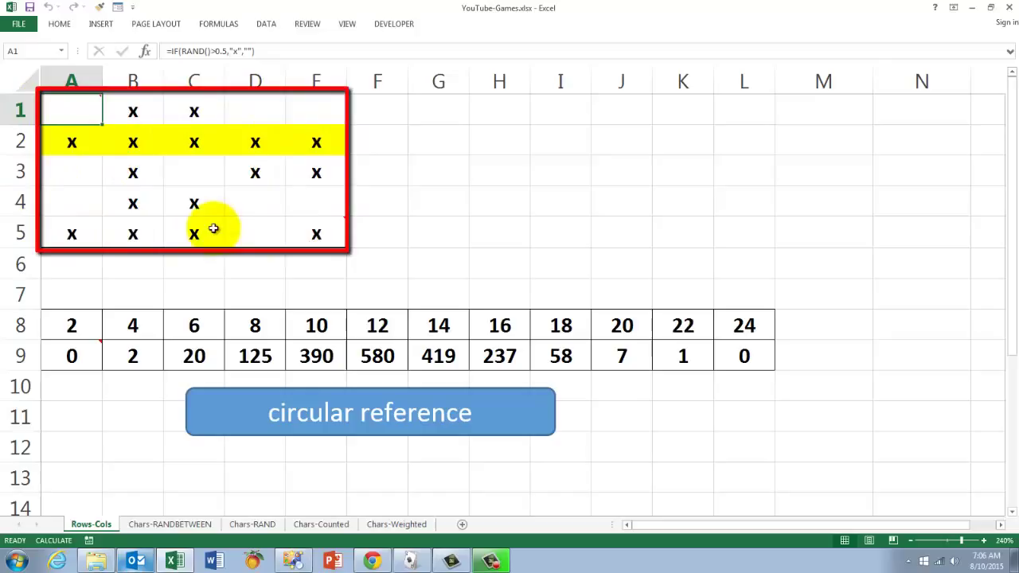
pyautogui.moveTo(316, 232)
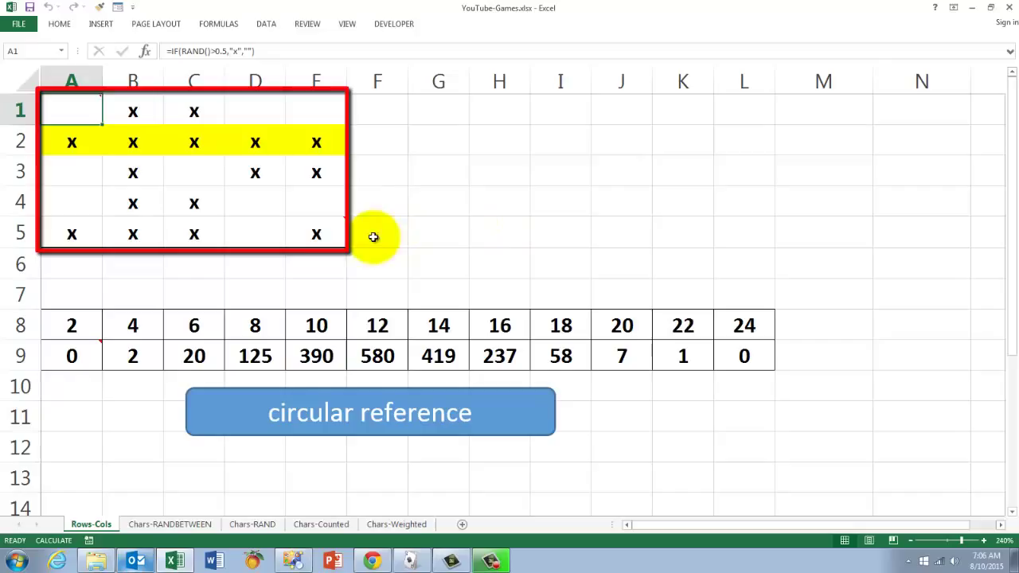
pyautogui.moveTo(320, 232)
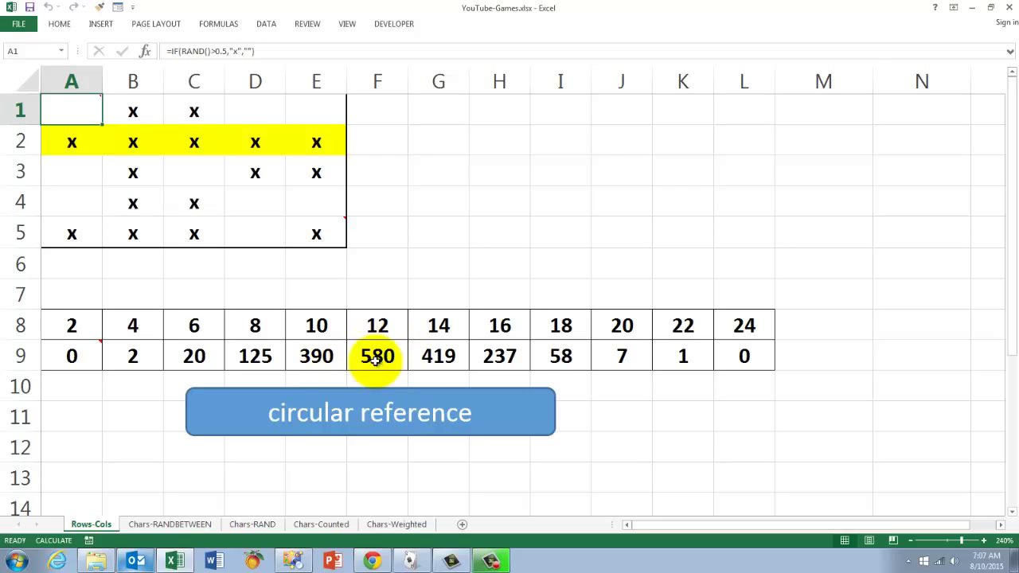
pyautogui.moveTo(745, 357)
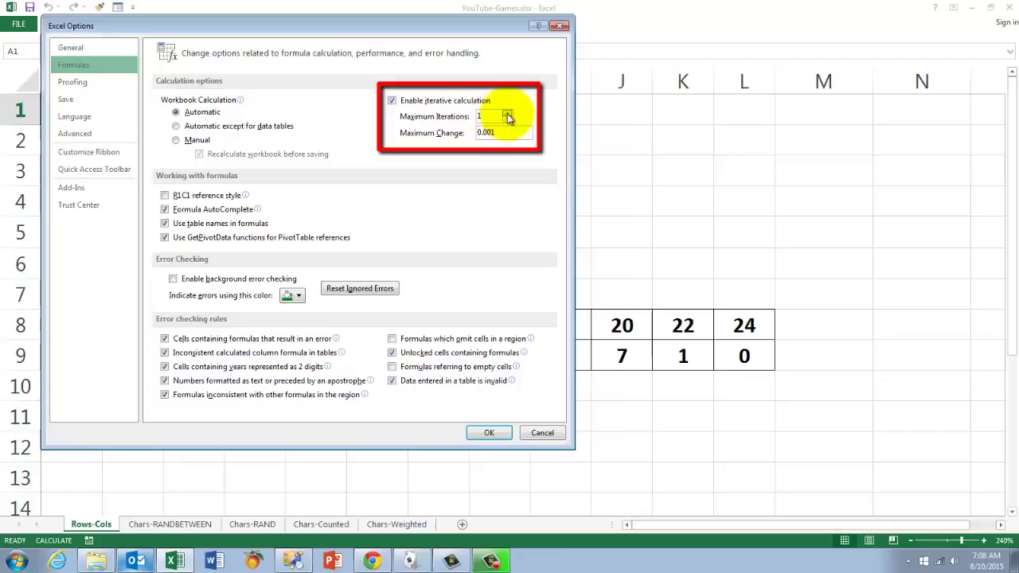
pyautogui.click(487, 433)
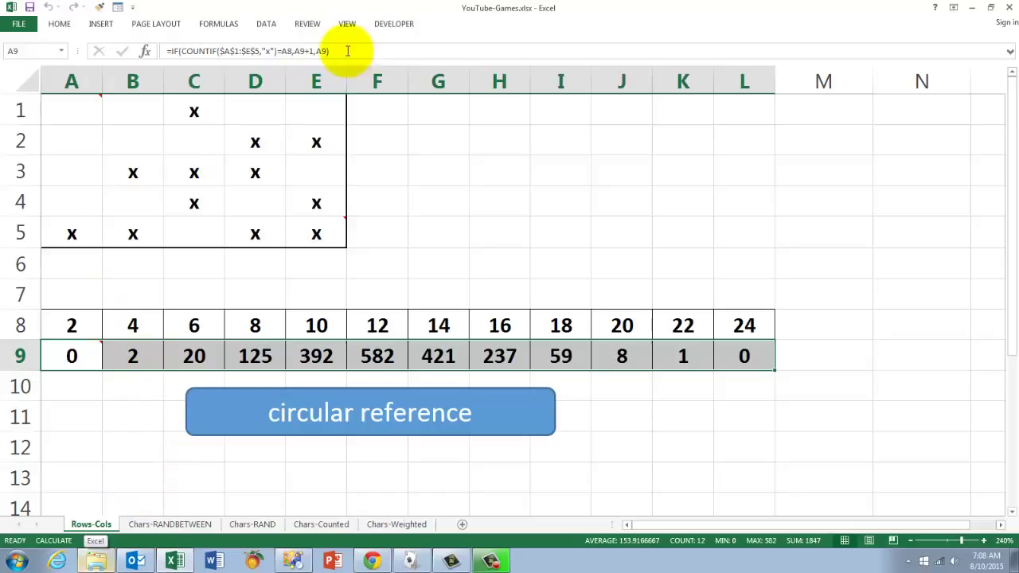
# Re-enter the circular COUNTIF formula across A9:L9 so the tallies restart from zero.
pyautogui.click(338, 51)
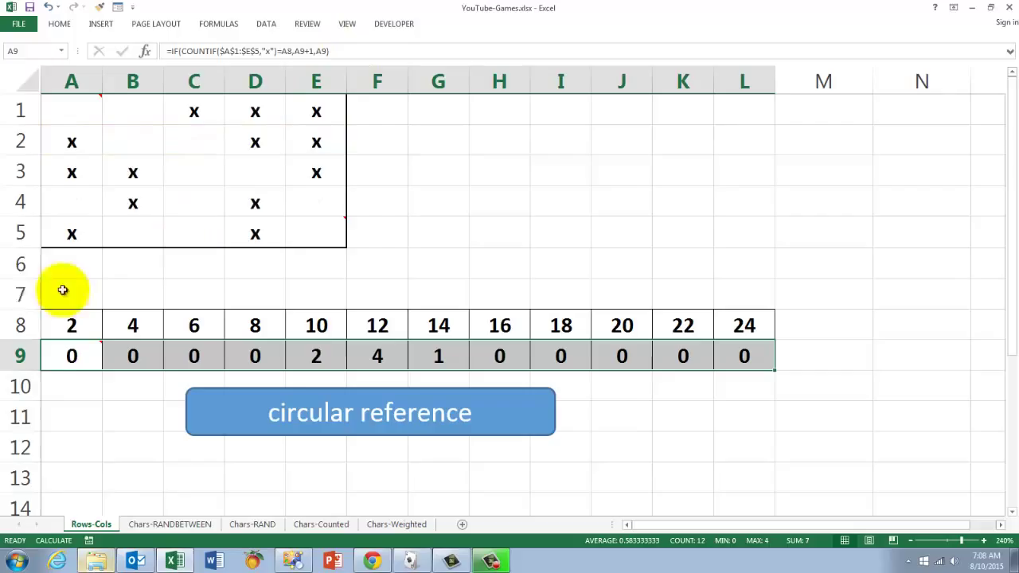
pyautogui.click(168, 524)
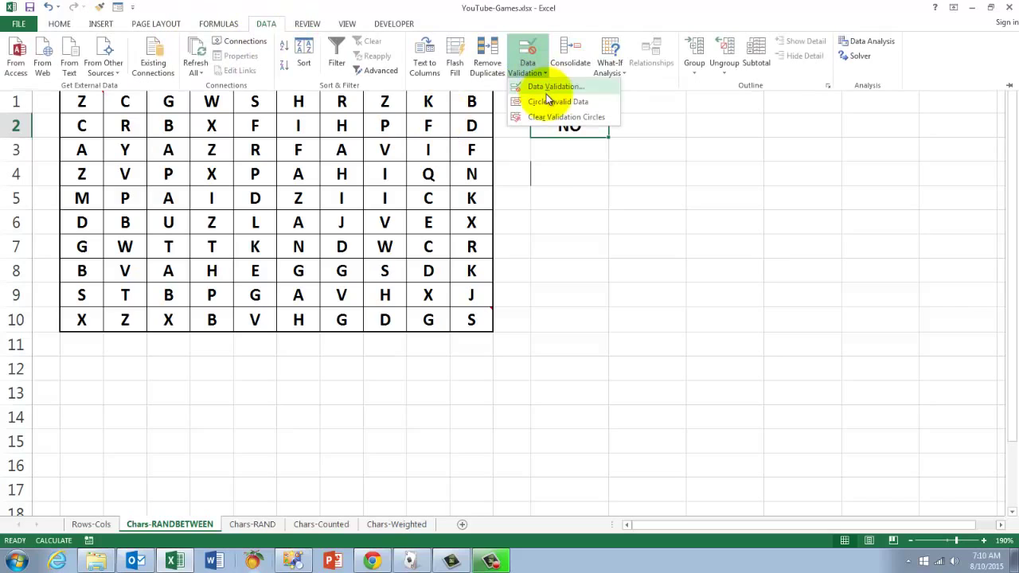
# Inspect M2's two-capital-letters validation rule and cancel the rejected lowercase entry.
pyautogui.click(554, 86)
pyautogui.write('not')
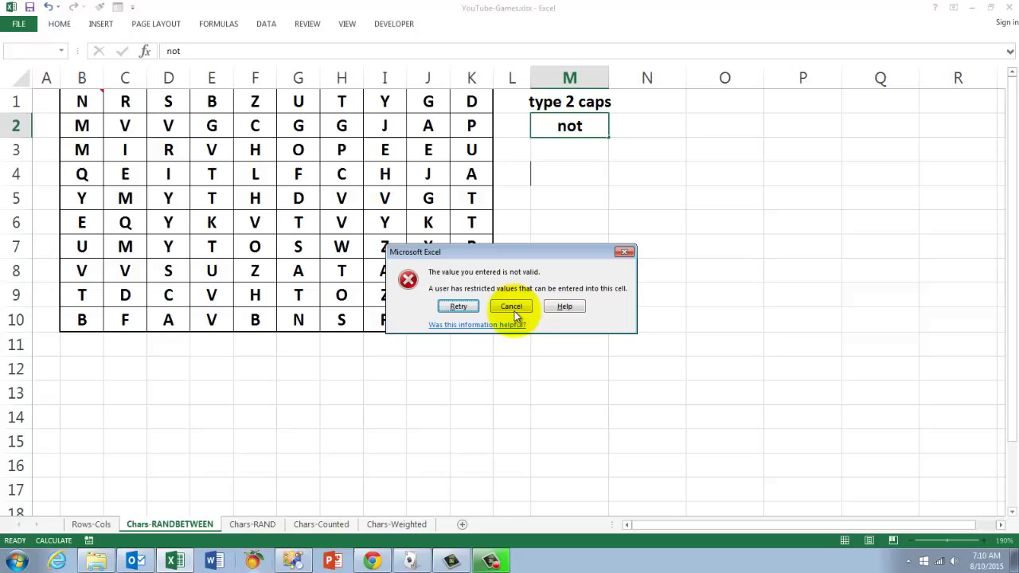
pyautogui.click(509, 306)
pyautogui.write('ON')
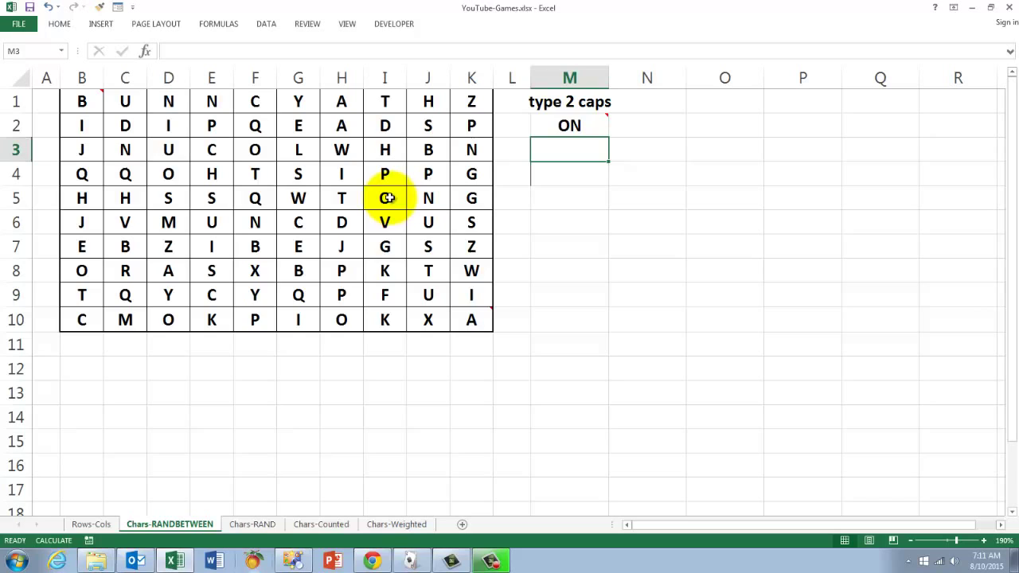
pyautogui.moveTo(471, 318)
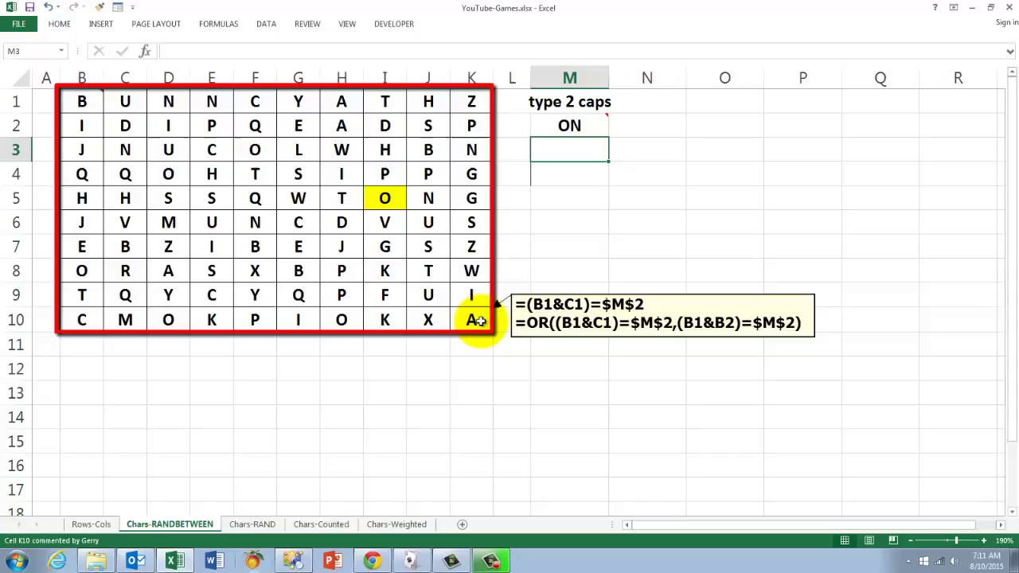
pyautogui.moveTo(522, 325)
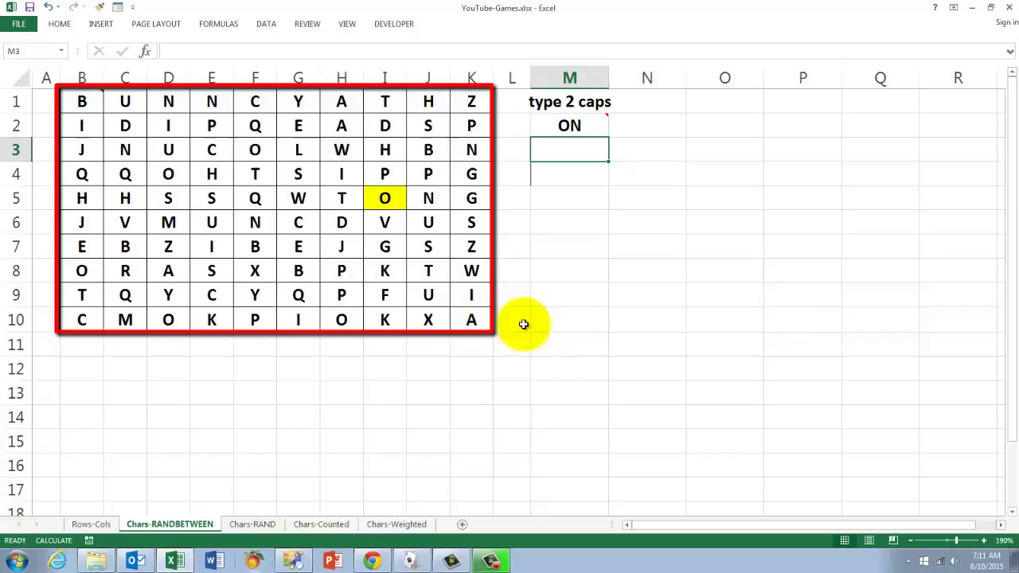
pyautogui.moveTo(463, 318)
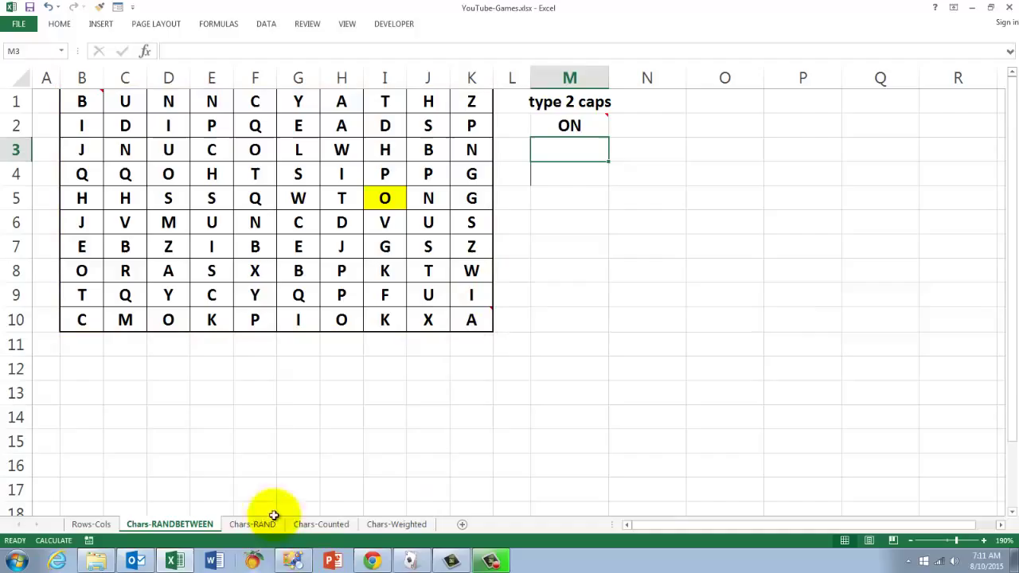
# Switch to the Chars-RAND sheet with its RAND-based CHAR letter grid.
pyautogui.click(251, 524)
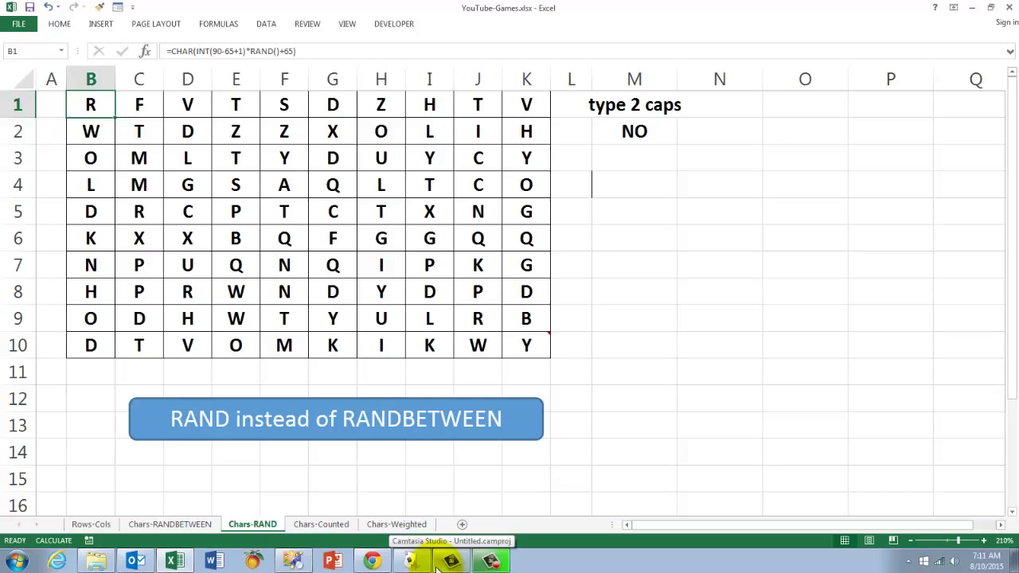
pyautogui.moveTo(526, 344)
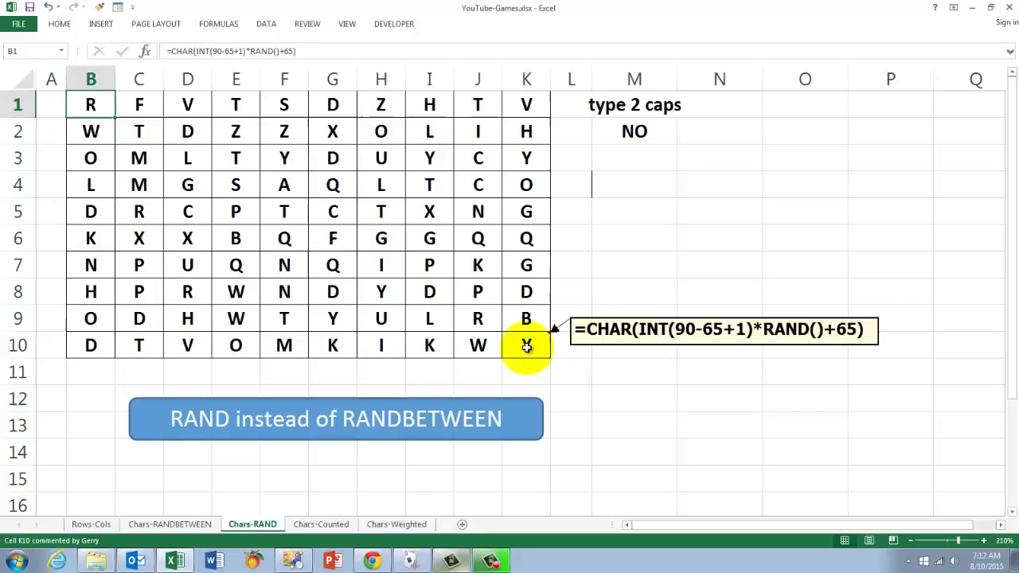
pyautogui.moveTo(322, 524)
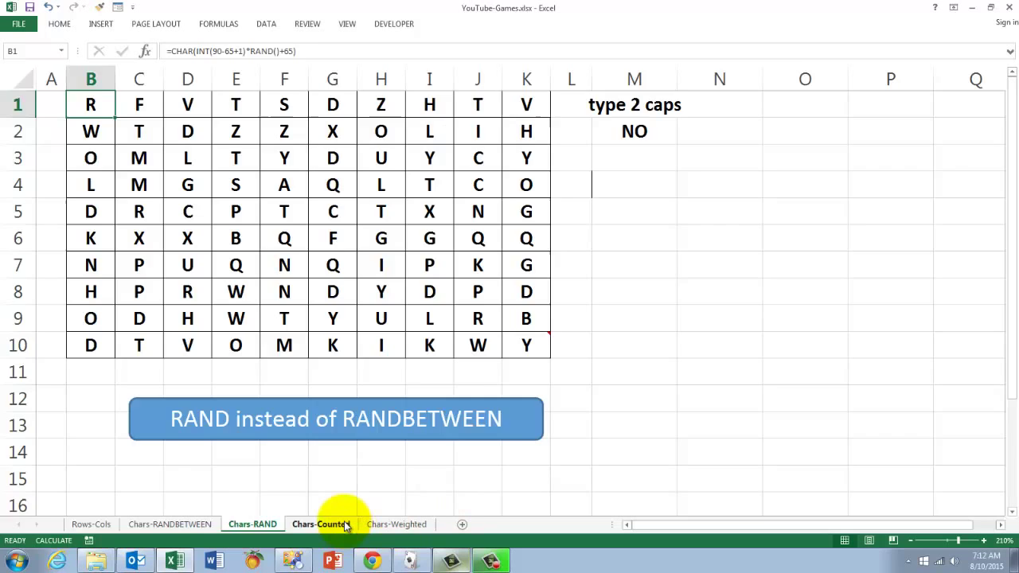
# Switch to the Chars-Counted sheet showing the A–Z tally column beside the grid.
pyautogui.click(320, 523)
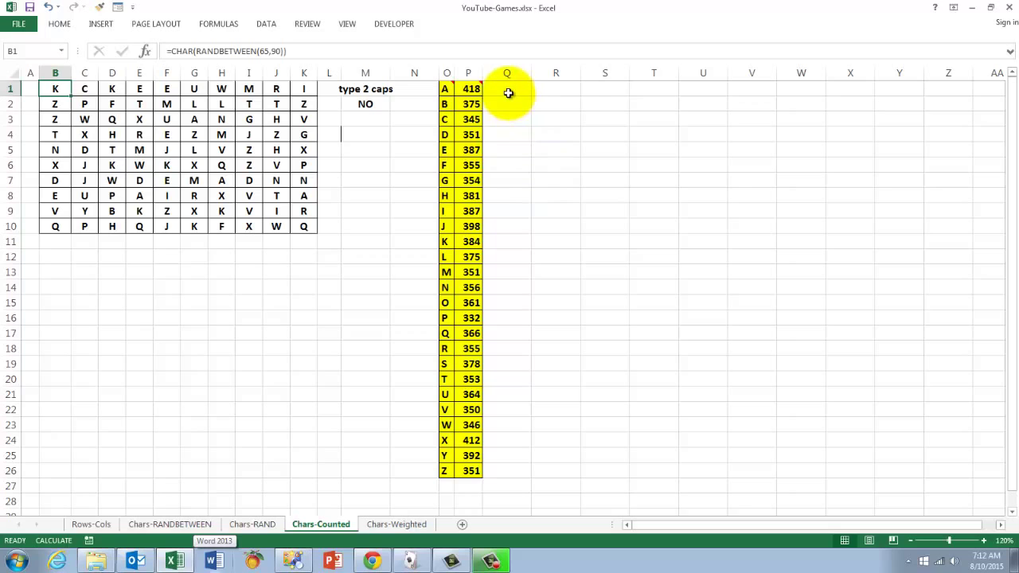
pyautogui.moveTo(525, 133)
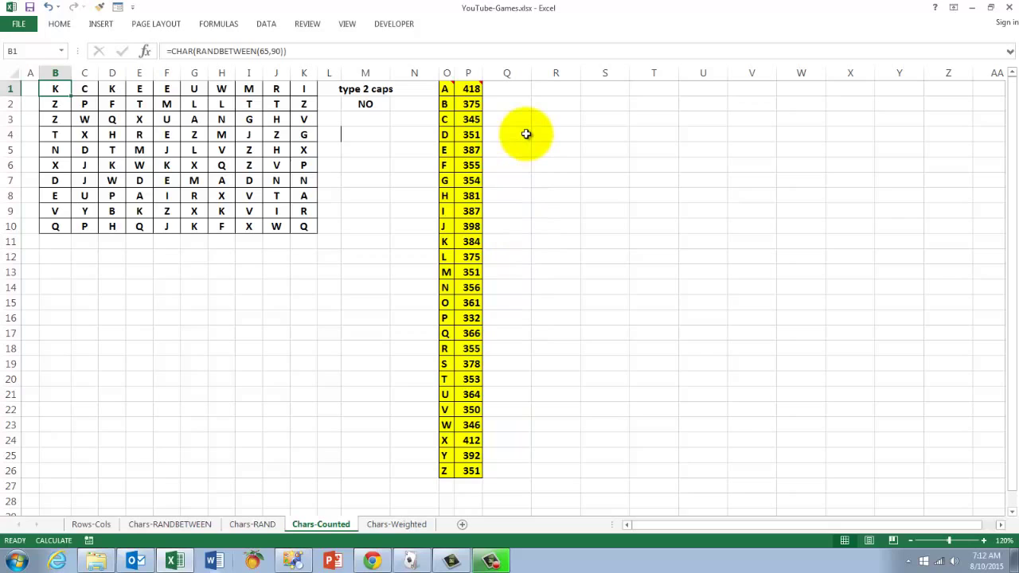
pyautogui.moveTo(446, 89)
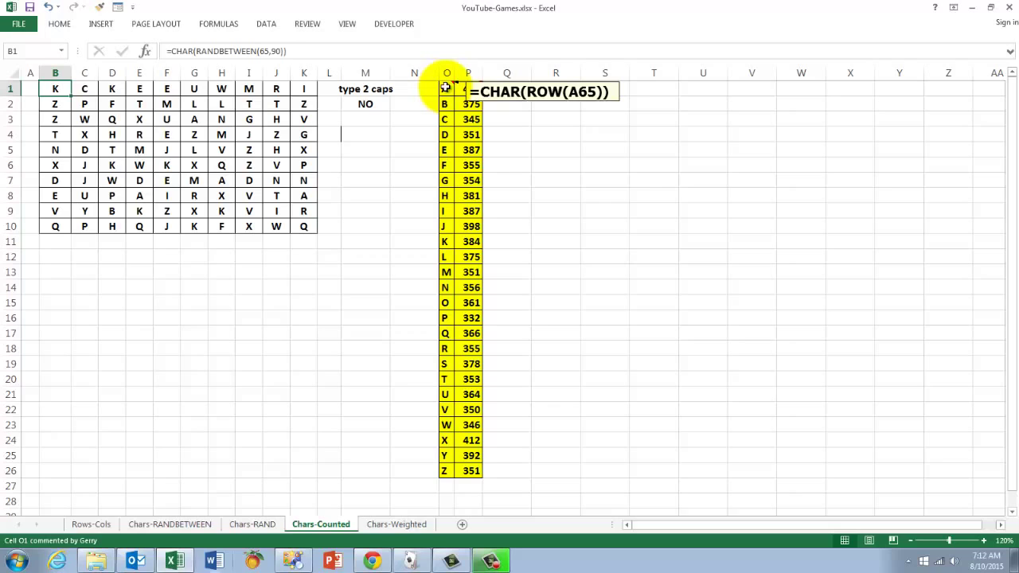
pyautogui.click(445, 104)
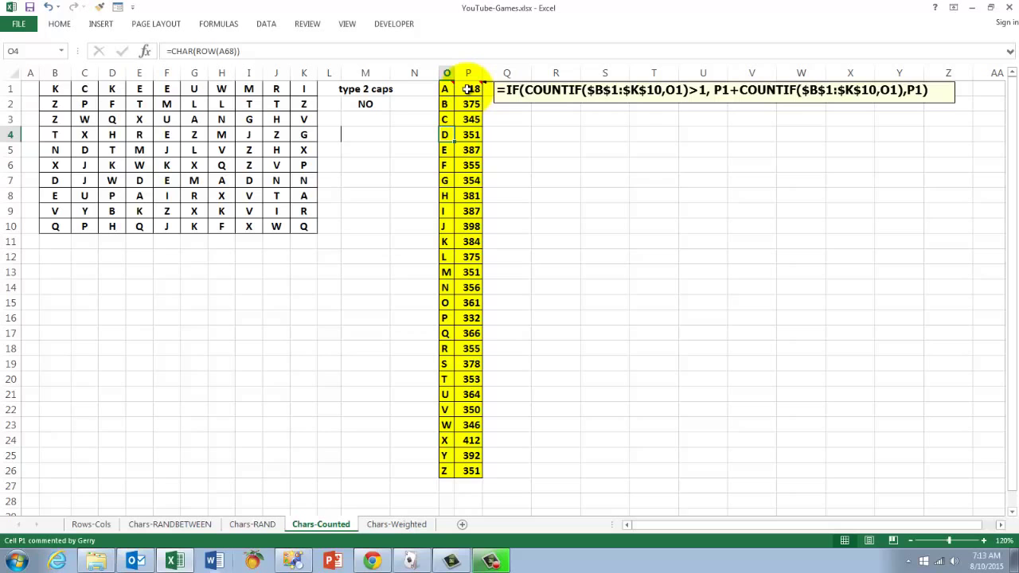
# Recalculate with F9 to refresh the grid and the weighted-letter cumulative table.
pyautogui.press('F9')
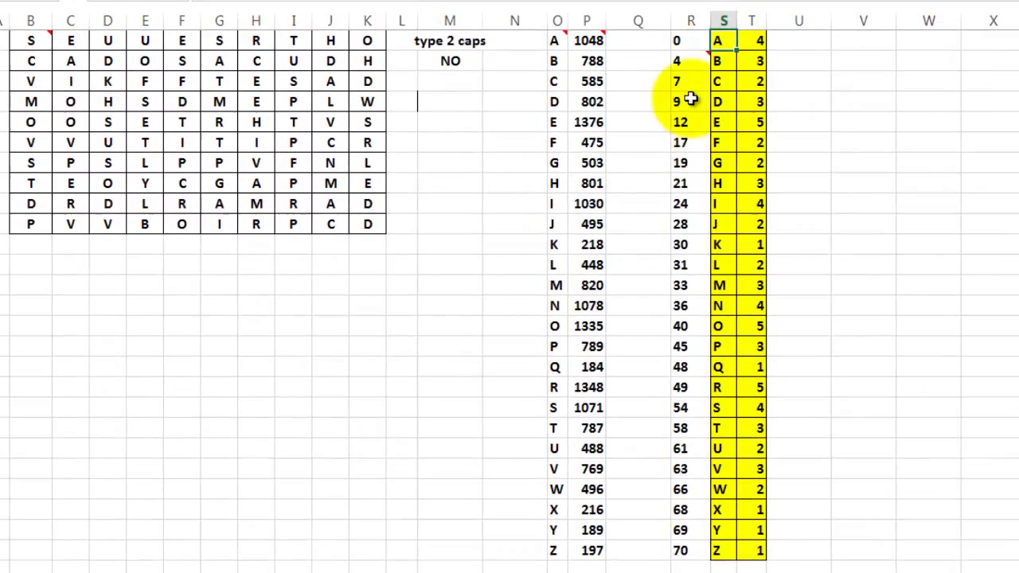
pyautogui.click(758, 19)
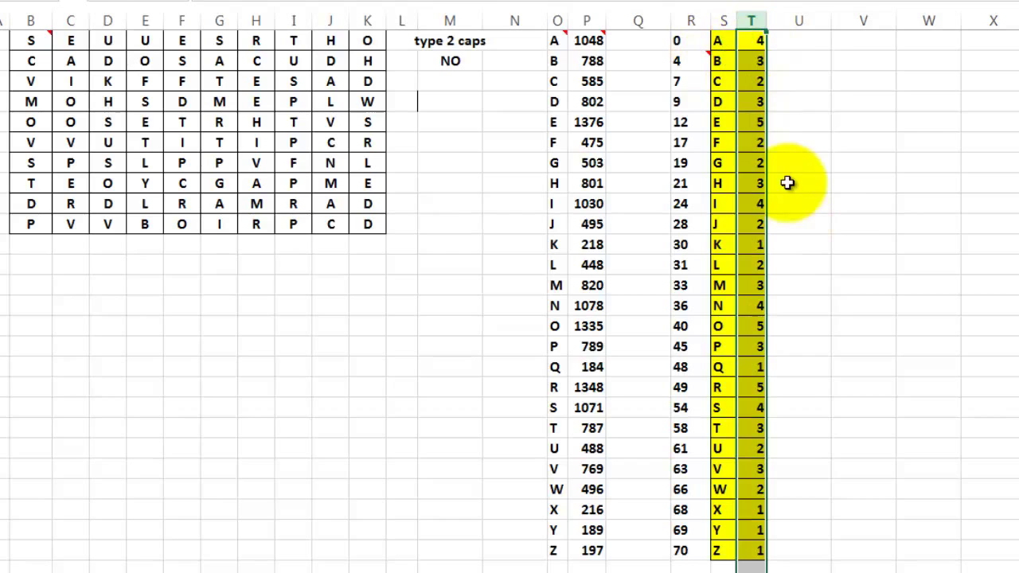
pyautogui.click(798, 245)
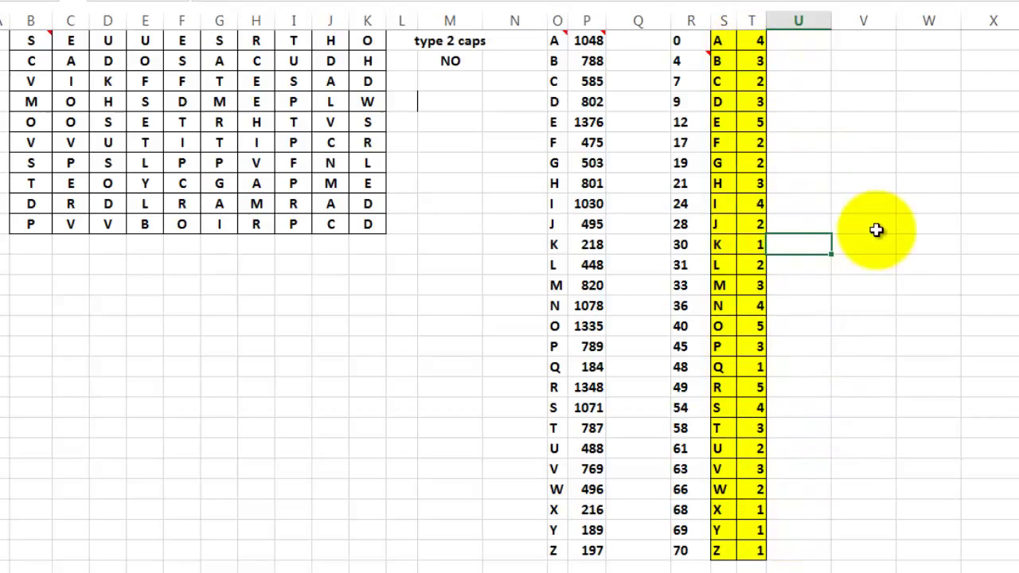
pyautogui.moveTo(764, 557)
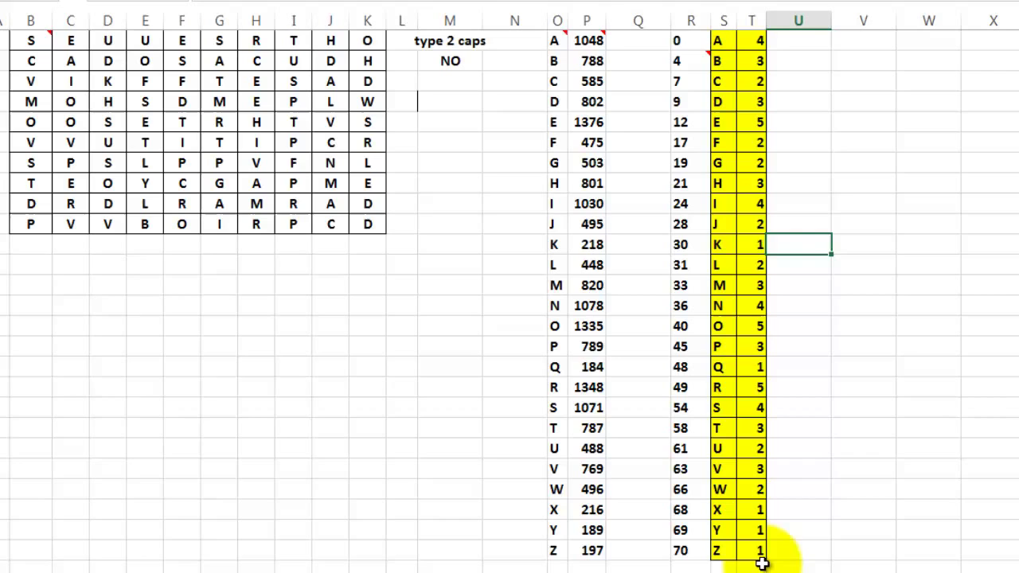
pyautogui.moveTo(751, 127)
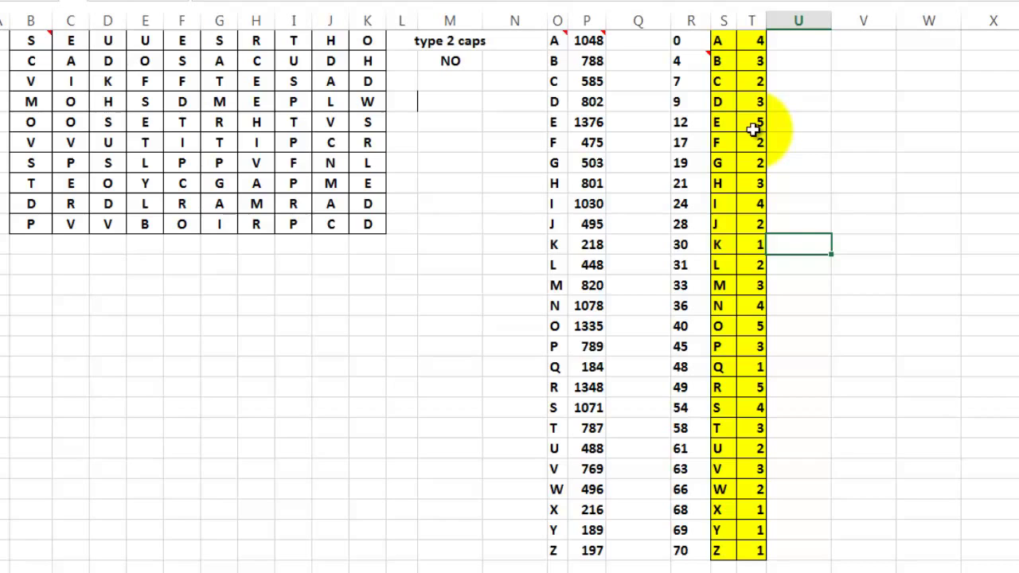
pyautogui.moveTo(782, 524)
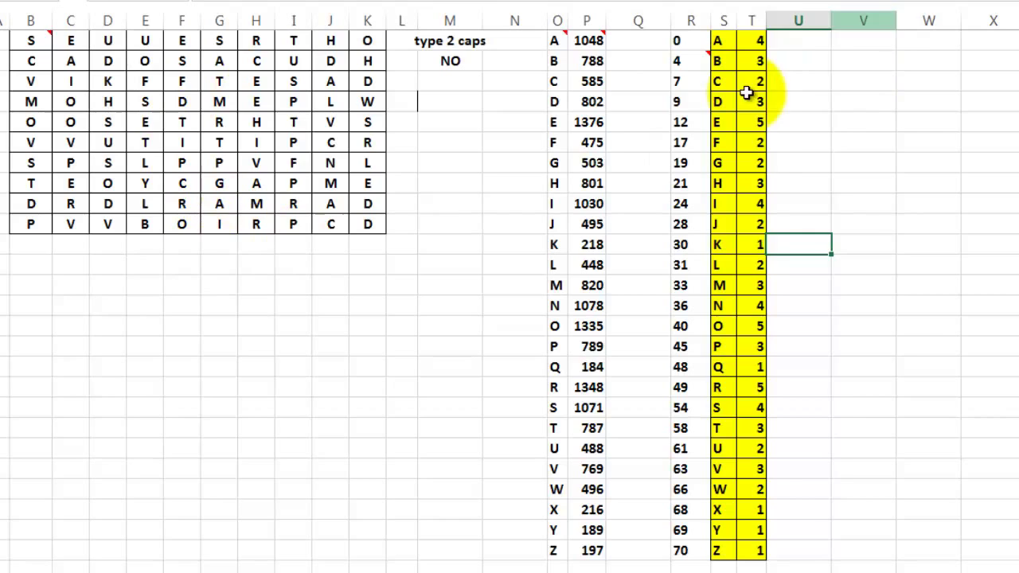
pyautogui.moveTo(687, 41)
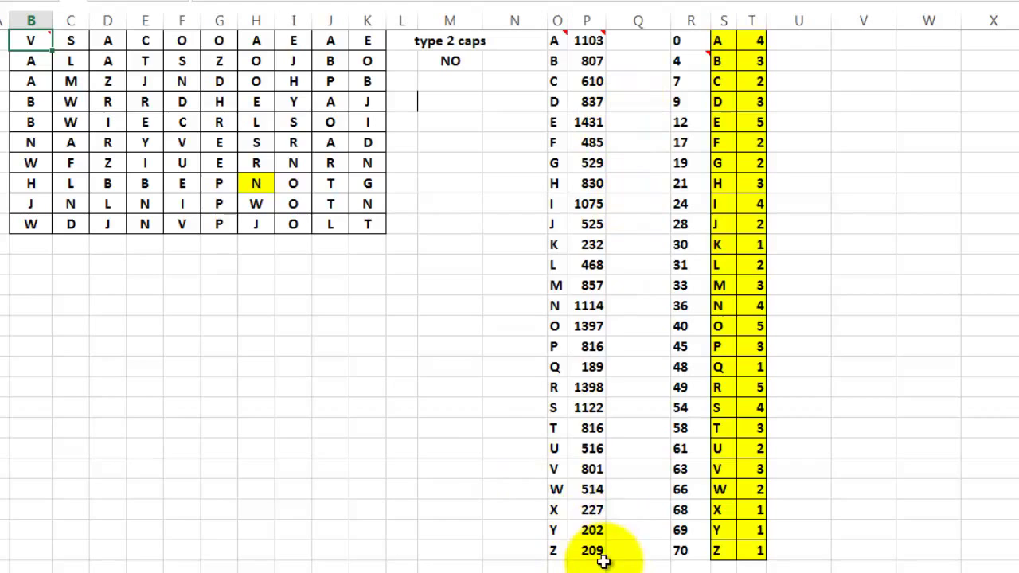
pyautogui.moveTo(756, 556)
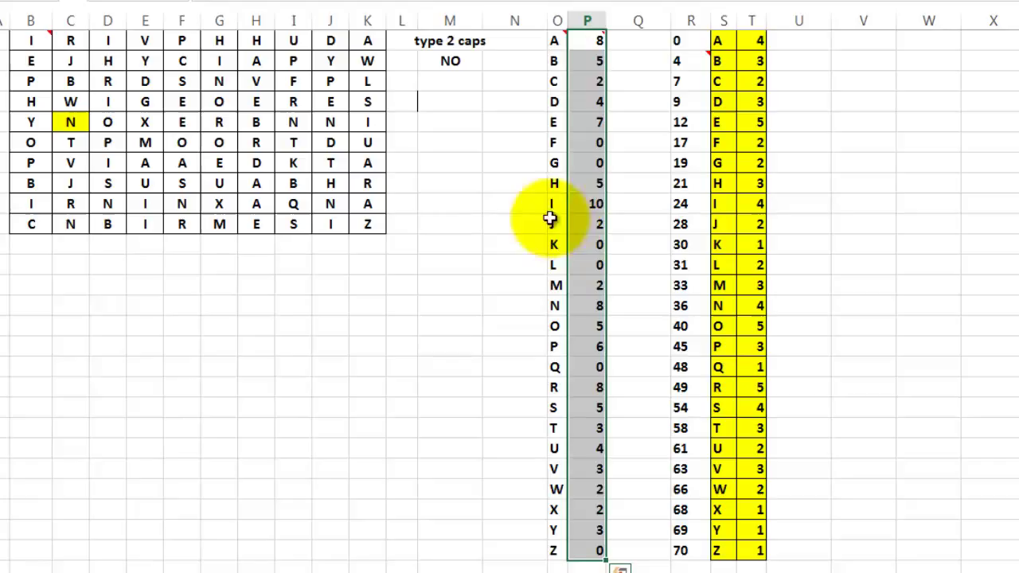
pyautogui.moveTo(216, 328)
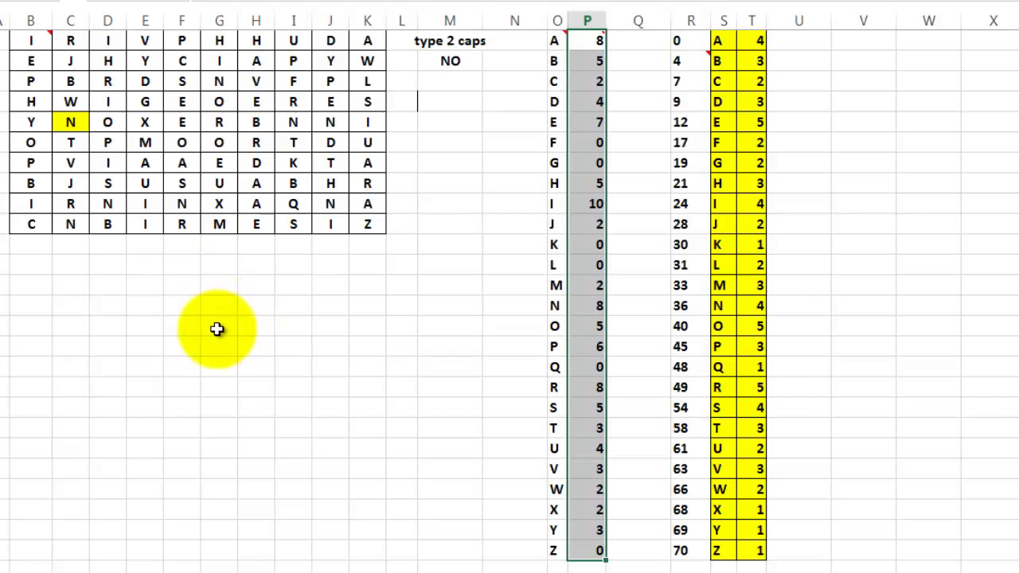